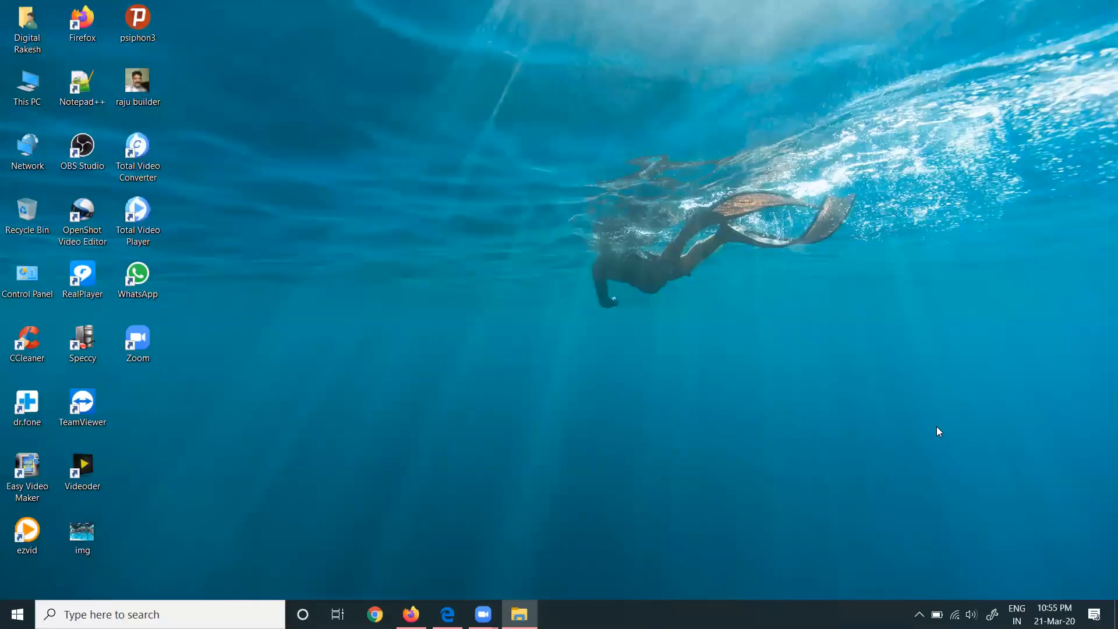
mouse_move(447, 614)
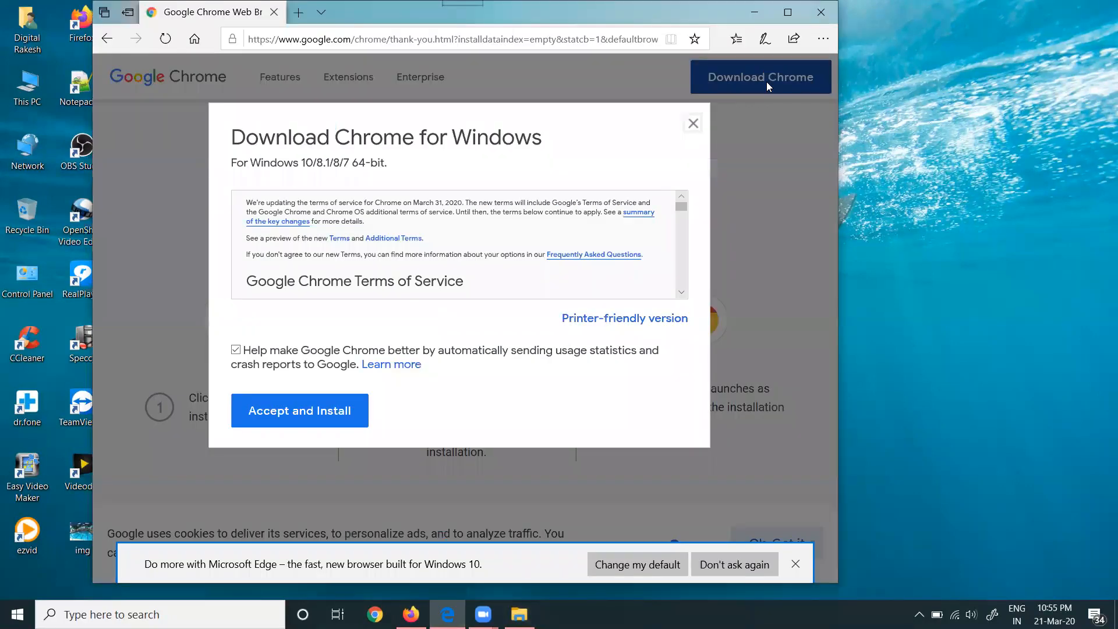
Accept Chrome's download terms in the Download Chrome for Windows dialog.
left_click(299, 411)
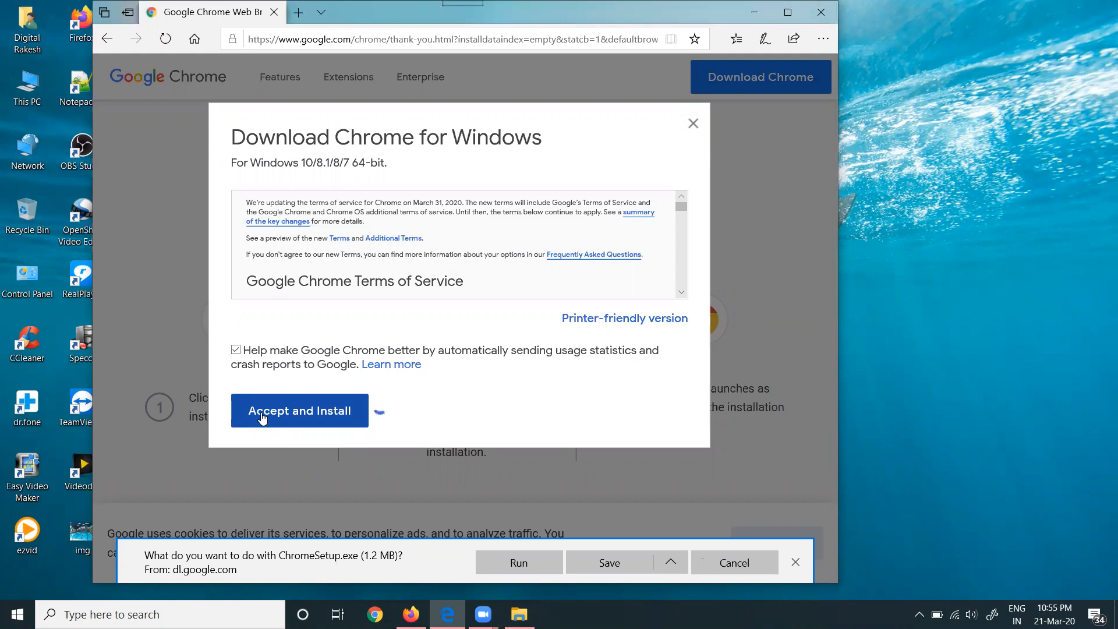
Accept the terms again and run ChromeSetup.exe from the download bar.
left_click(300, 410)
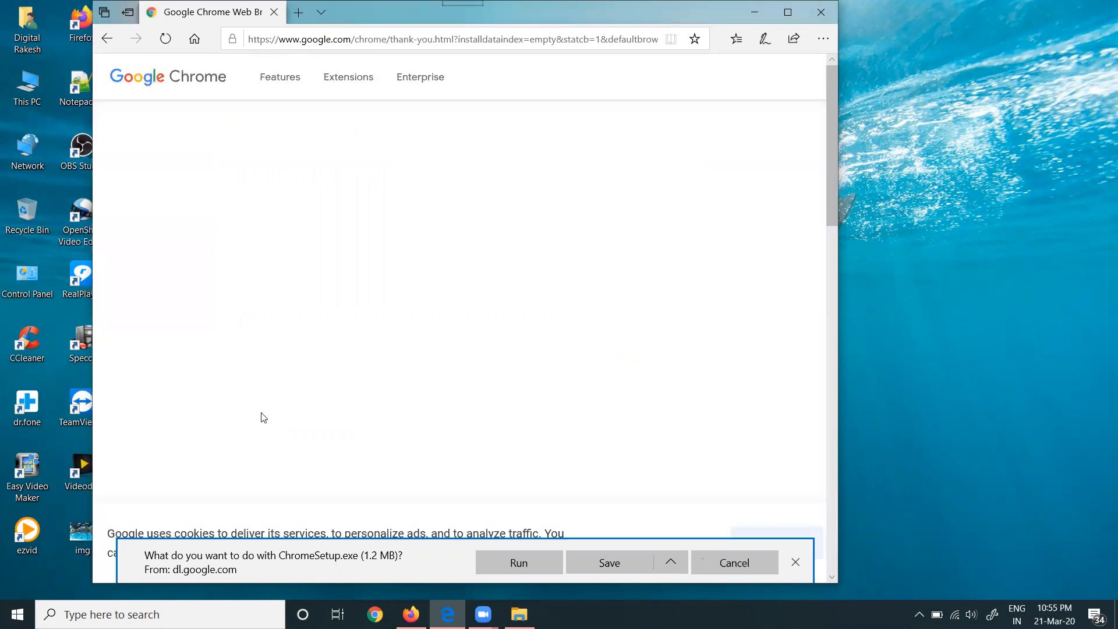
left_click(519, 562)
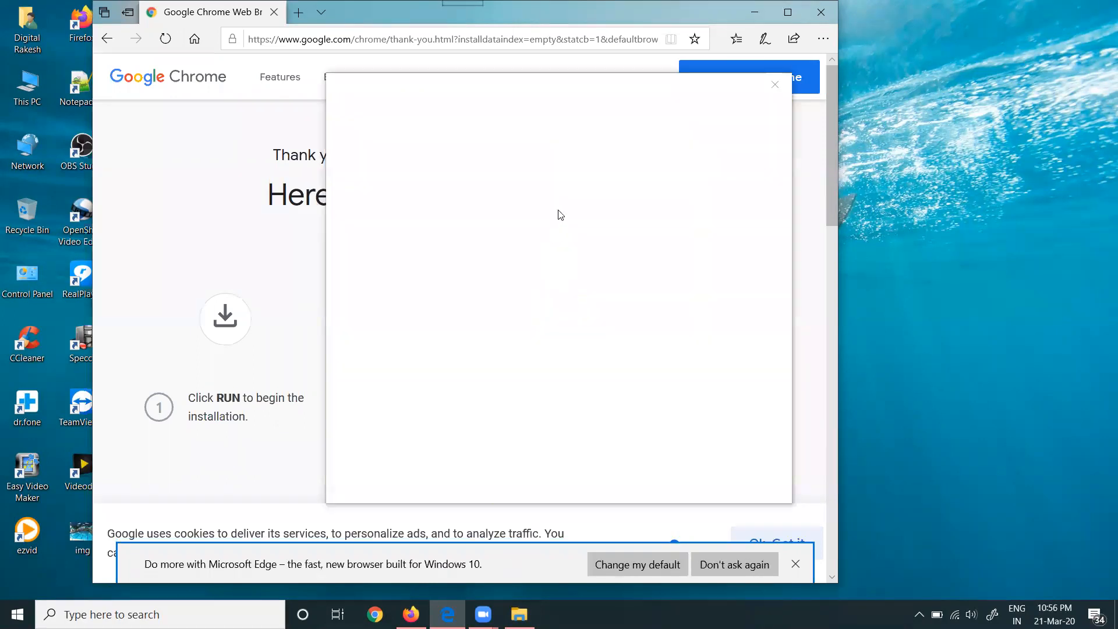
mouse_move(551, 314)
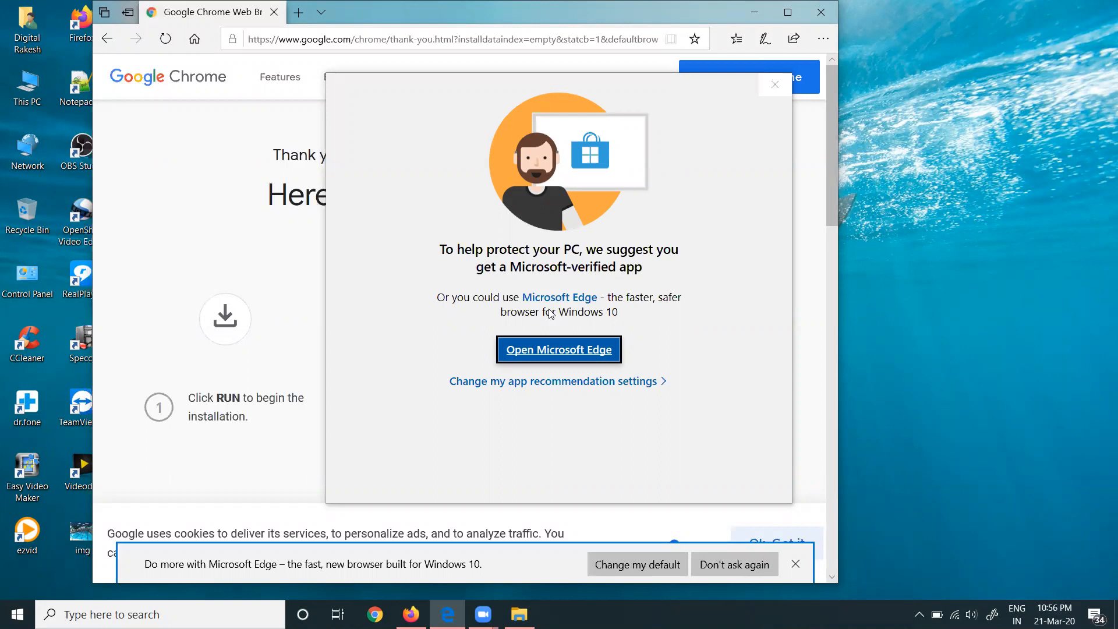
mouse_move(680, 262)
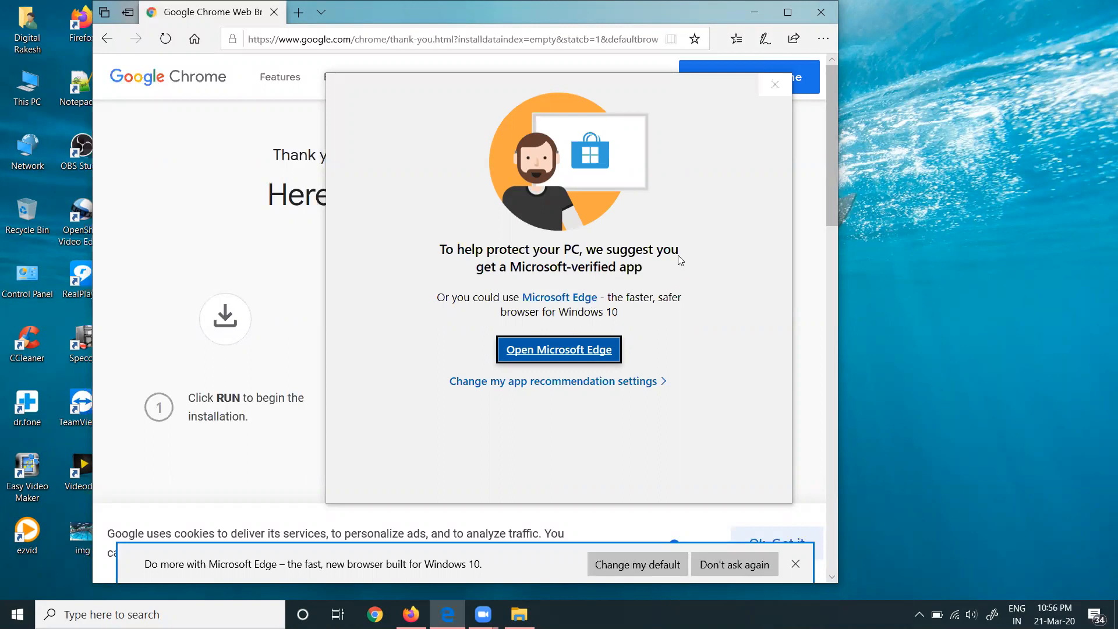
mouse_move(774, 90)
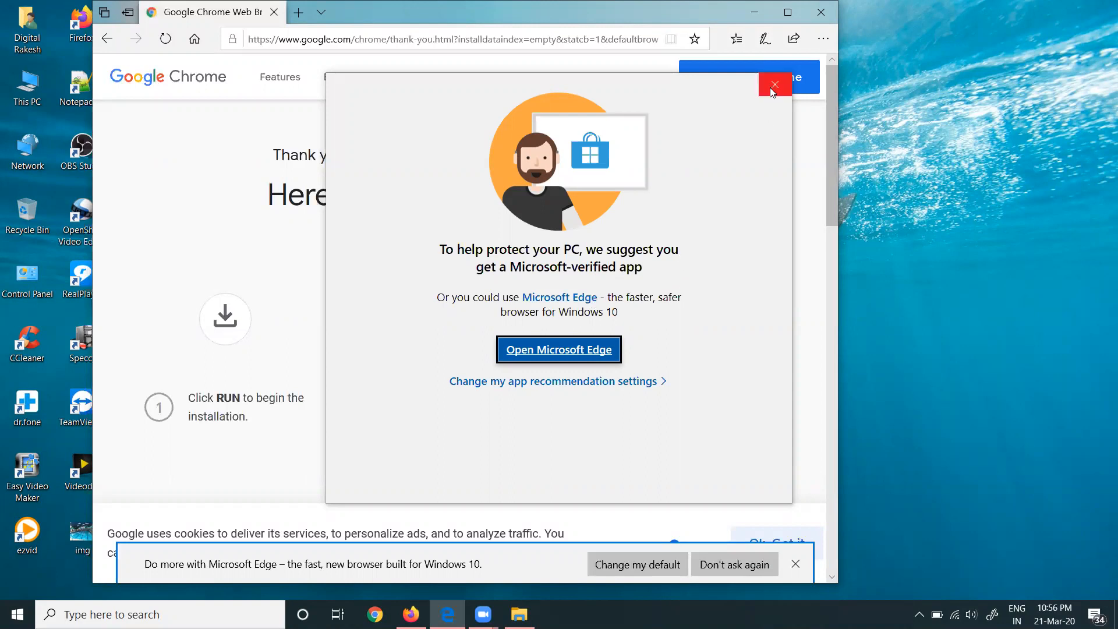
Close the Microsoft-verified app warning and go to Settings' Apps & features page.
left_click(774, 84)
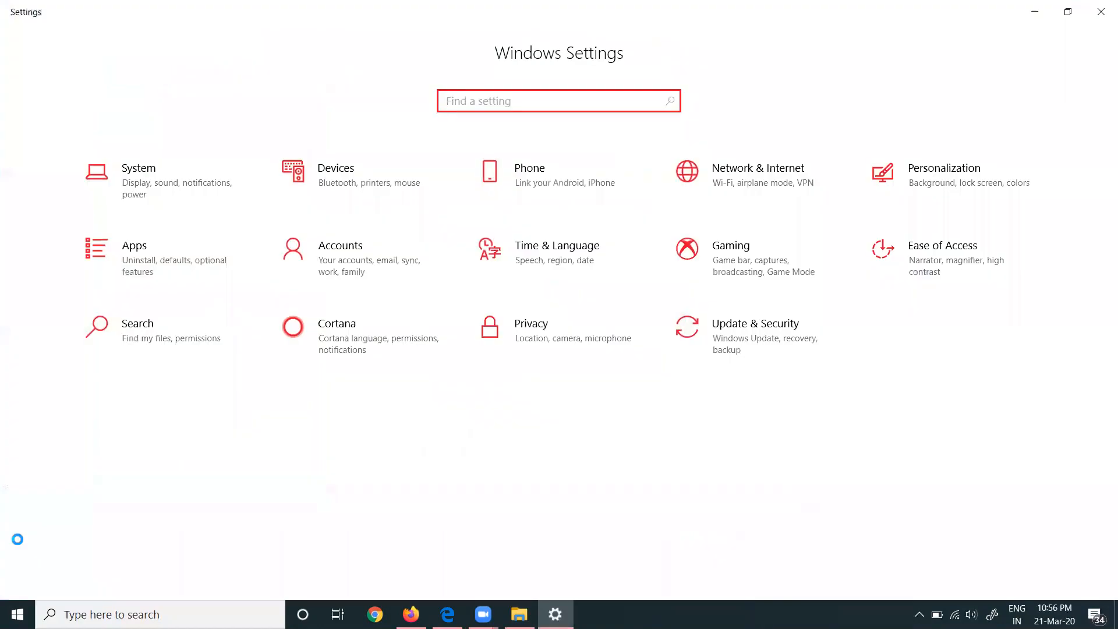
mouse_move(136, 260)
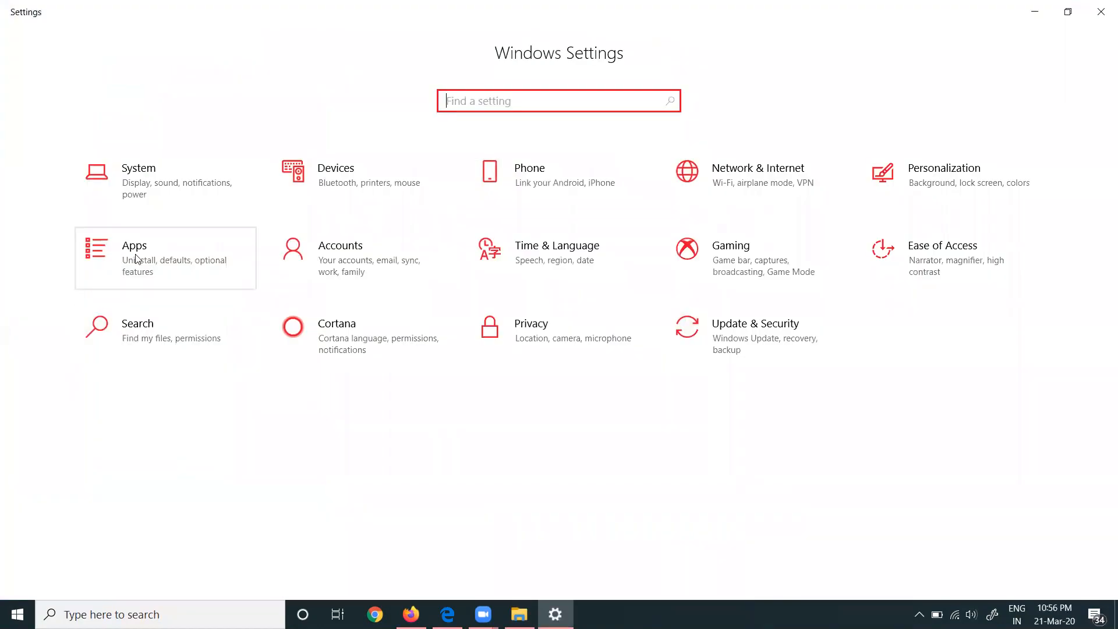
left_click(134, 246)
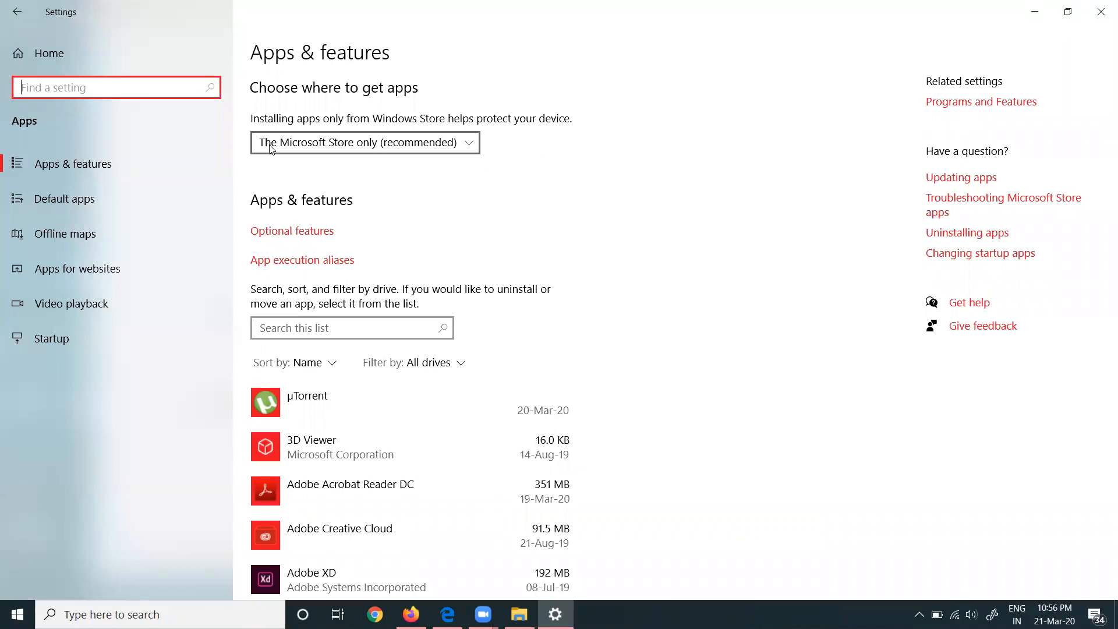
Set 'Choose where to get apps' to Anywhere.
left_click(365, 143)
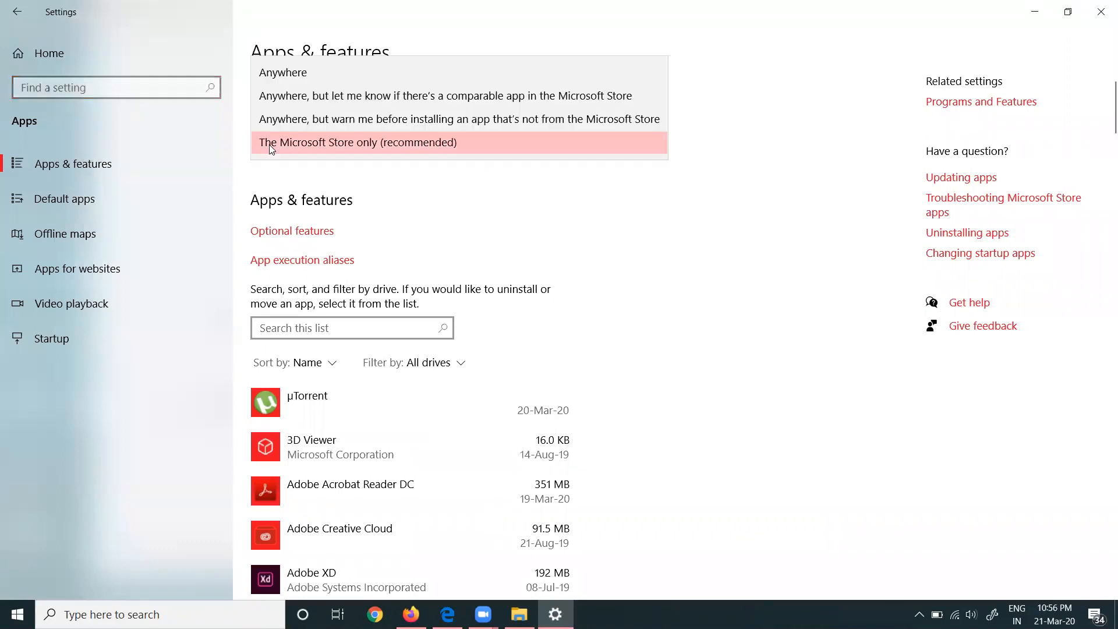
mouse_move(276, 75)
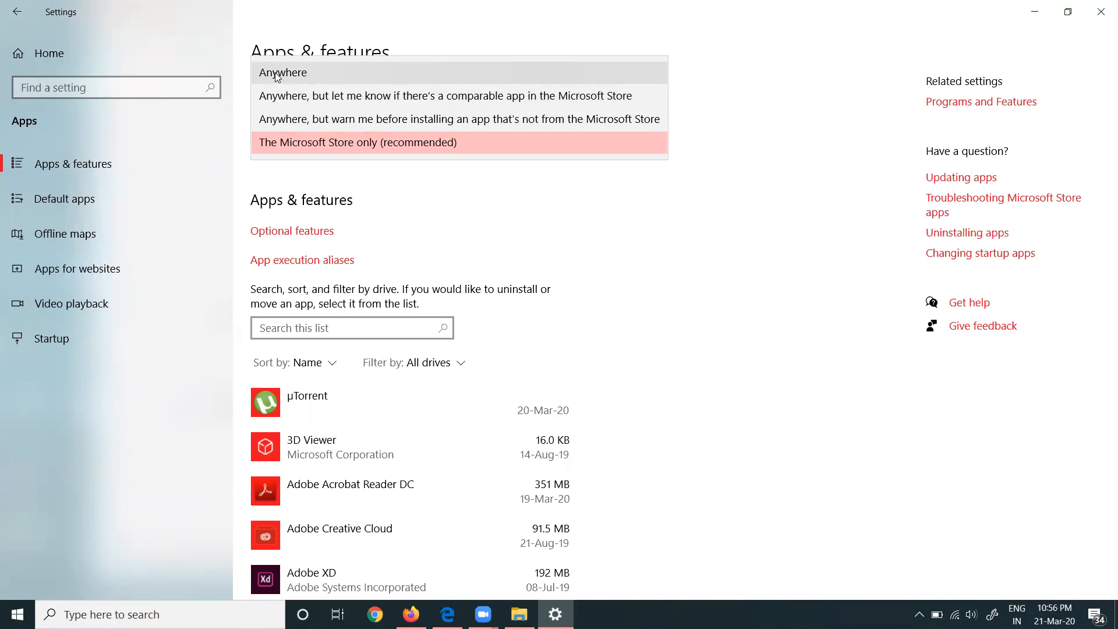
left_click(283, 73)
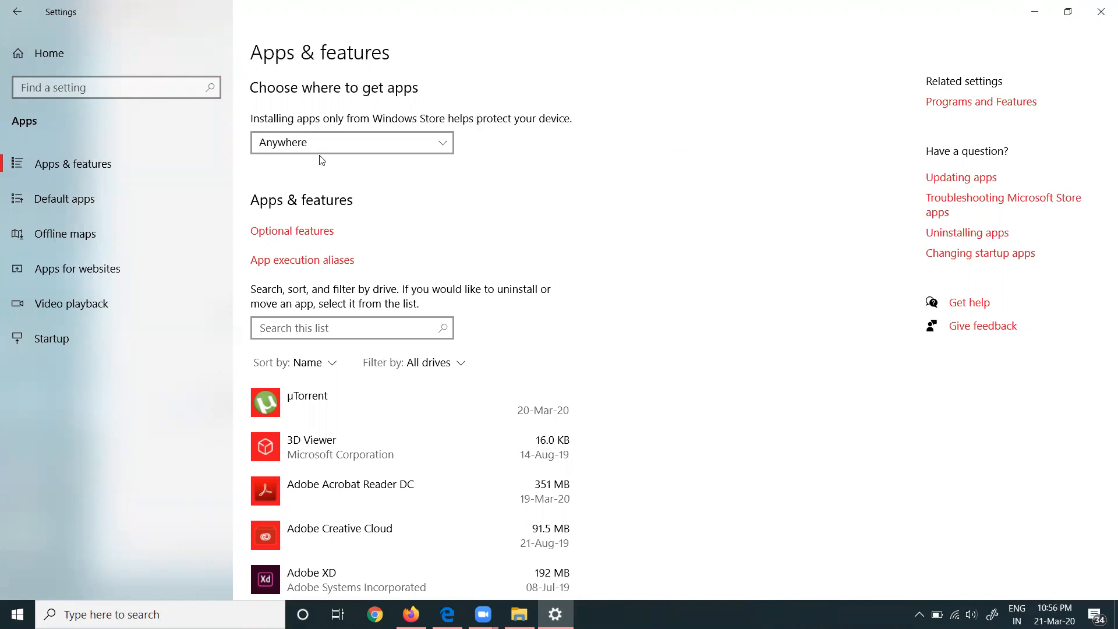
mouse_move(1033, 12)
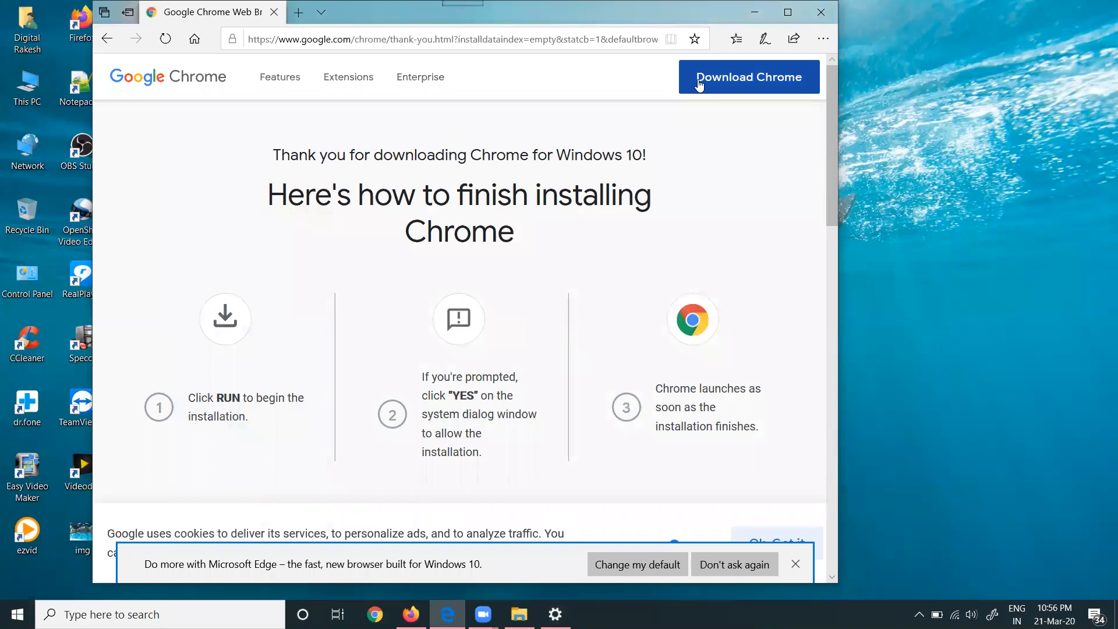
Download Chrome again and run the ChromeSetup.exe installer.
left_click(749, 77)
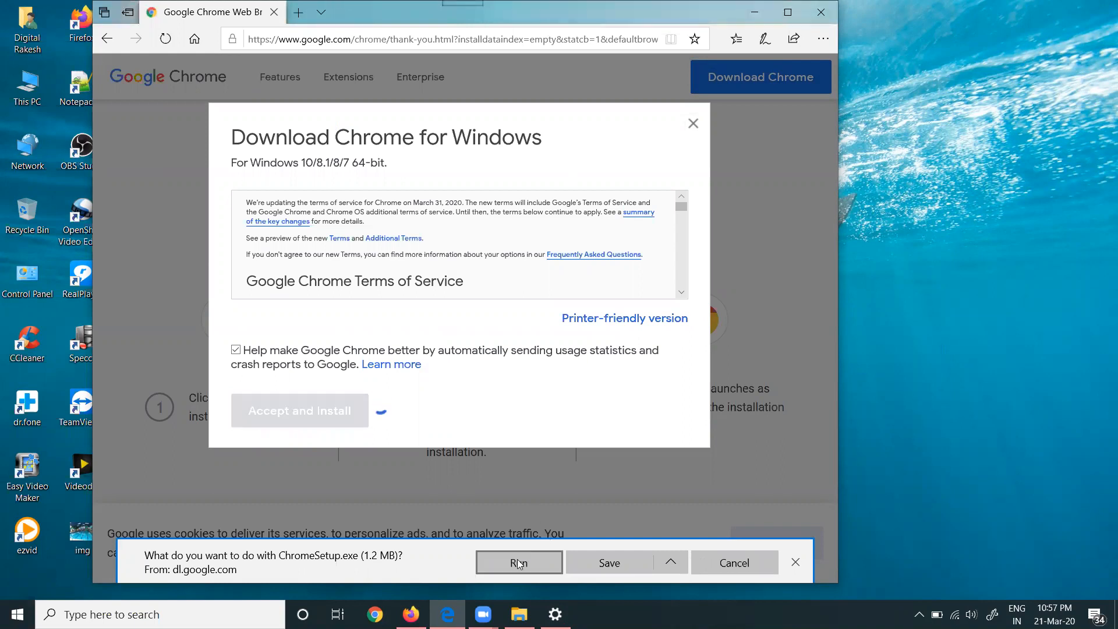
left_click(519, 562)
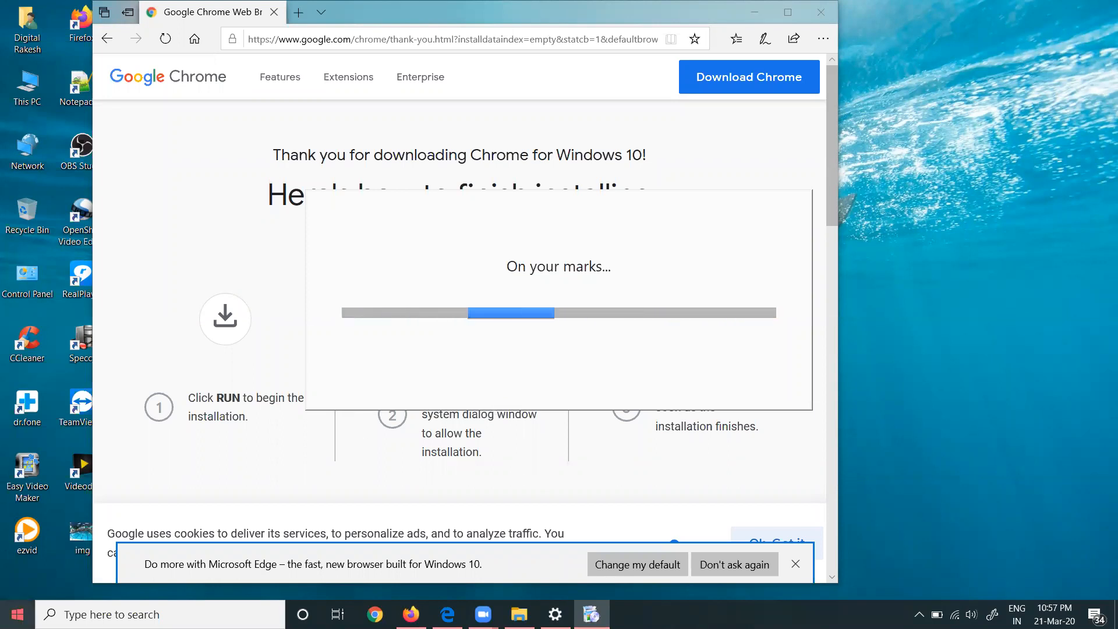
Reopen Windows Settings and check the Chrome installer's progress from the taskbar.
left_click(19, 612)
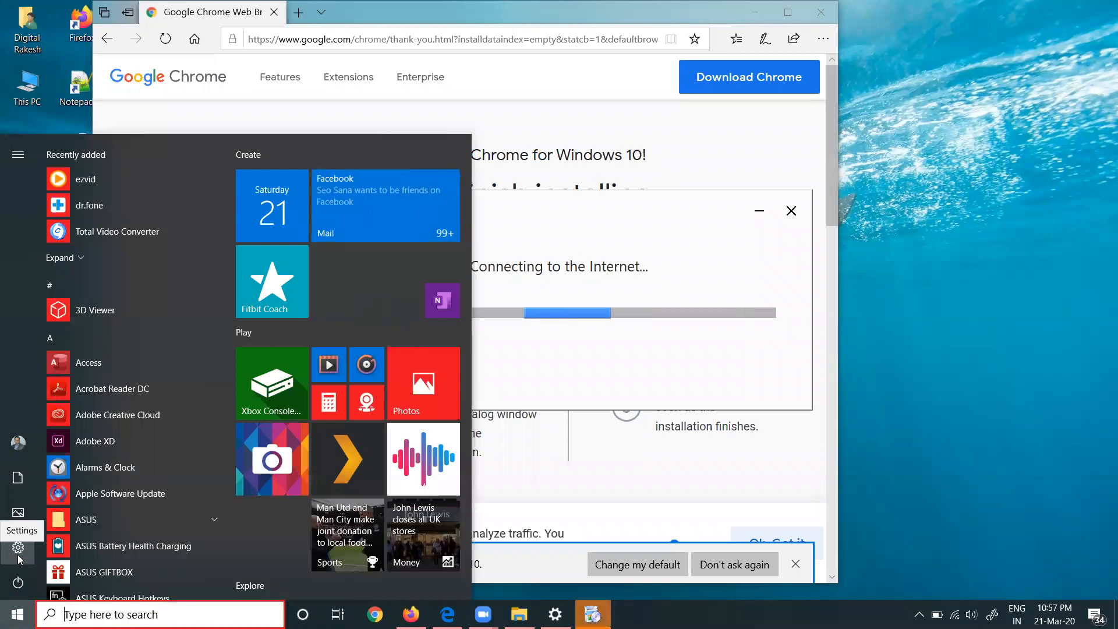
left_click(18, 550)
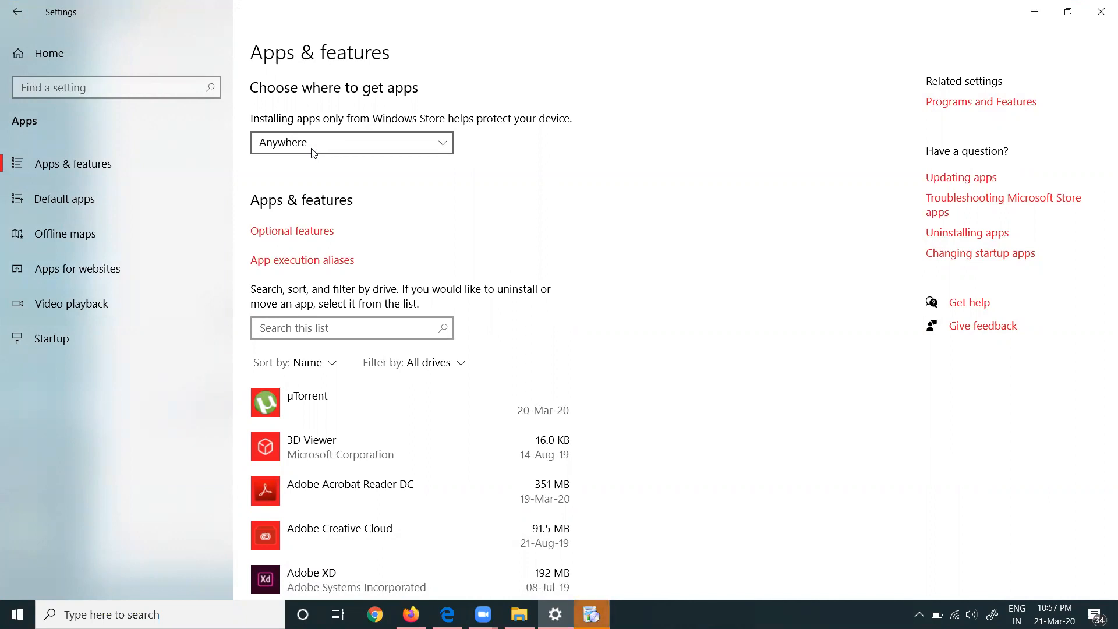
left_click(593, 614)
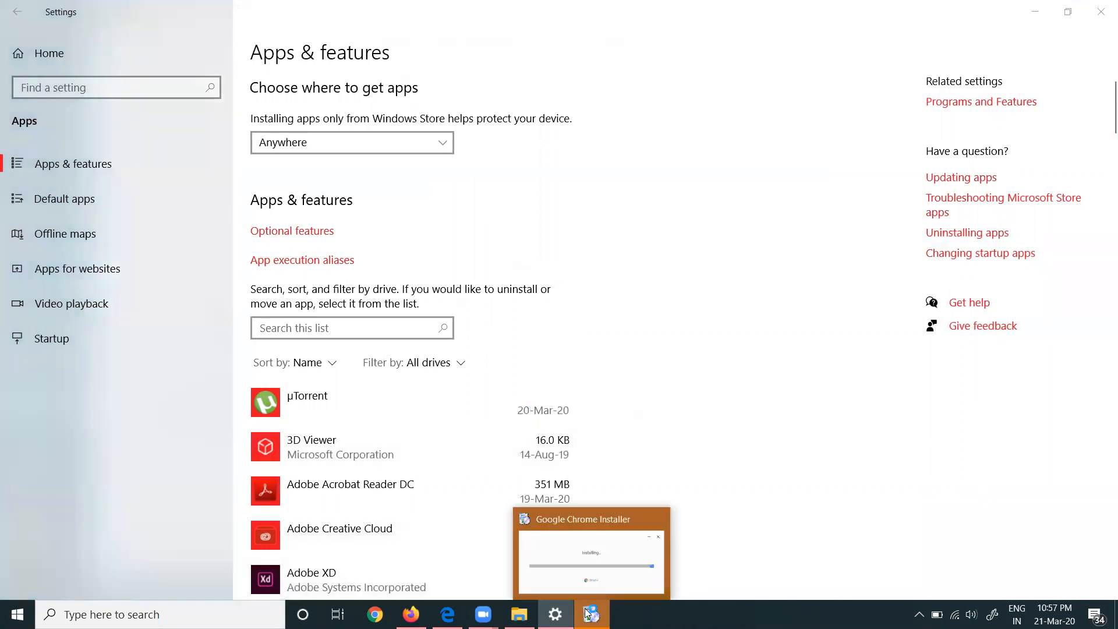
left_click(589, 614)
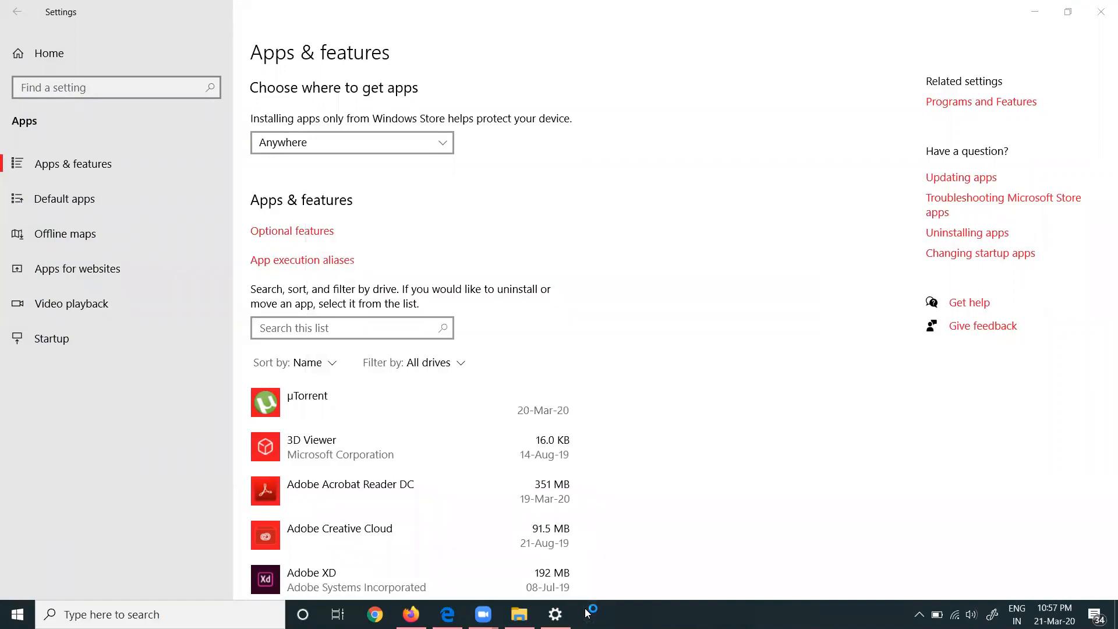
Bring up the newly launched Chrome and focus the New Tab address bar.
left_click(375, 615)
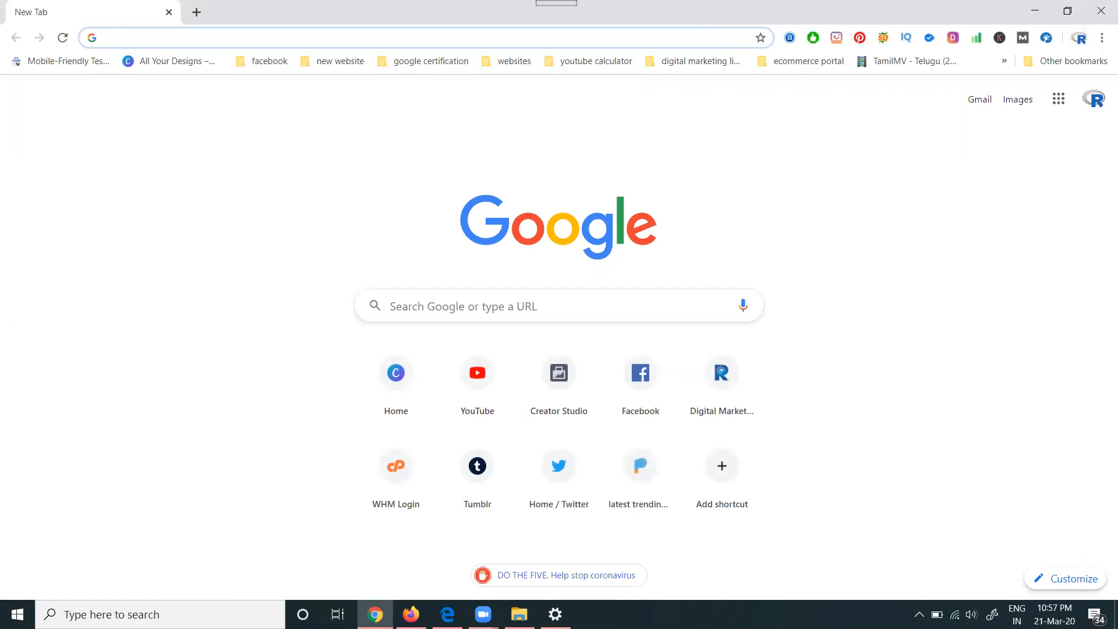
left_click(192, 37)
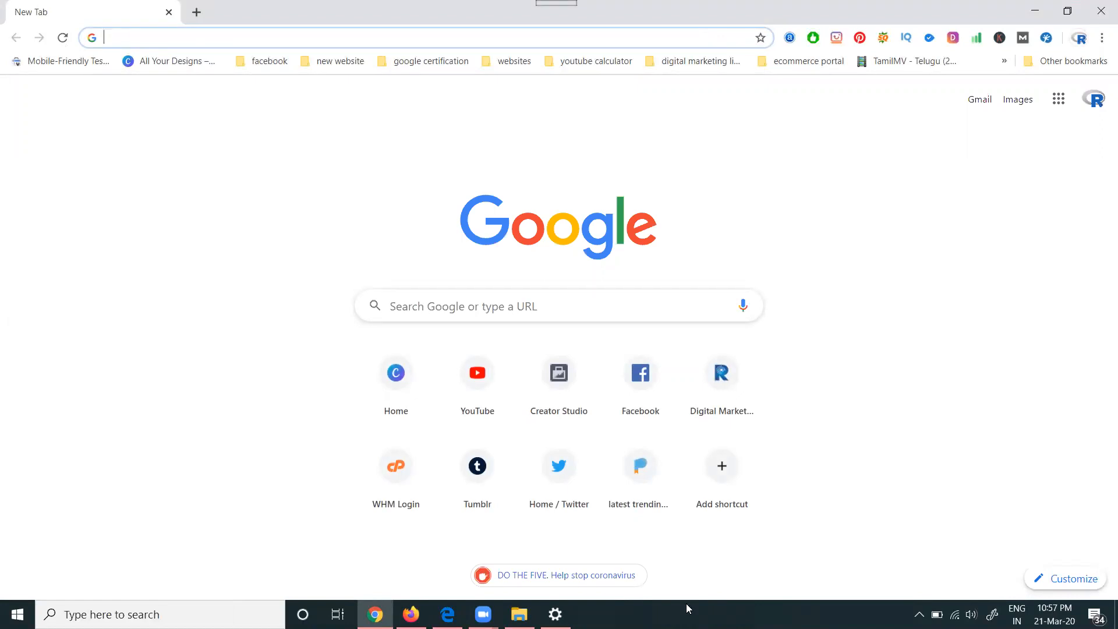